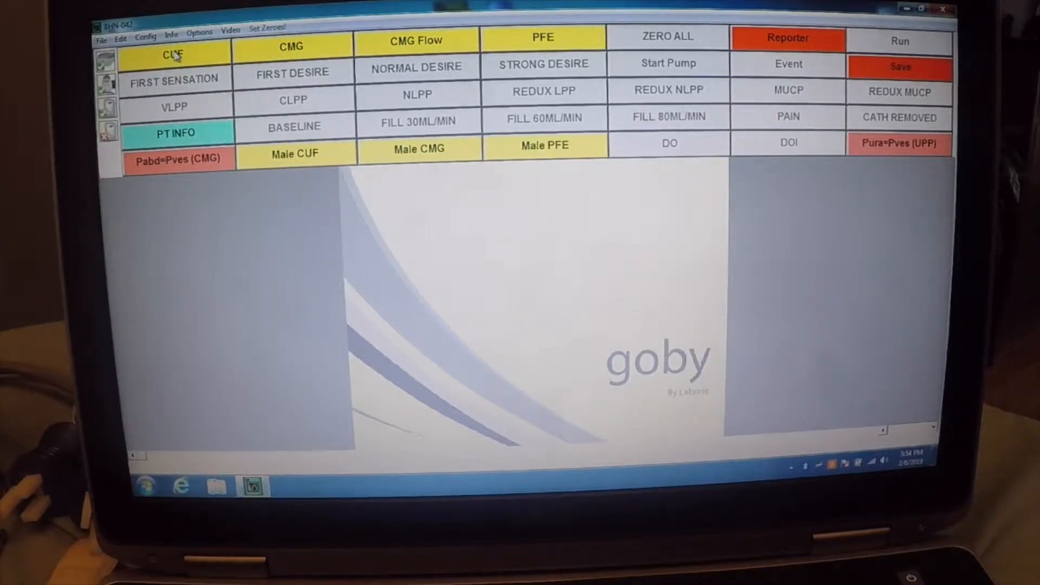
Load the CUF test screen showing the pretest pressure, EMG, flow and volume traces.
click(900, 41)
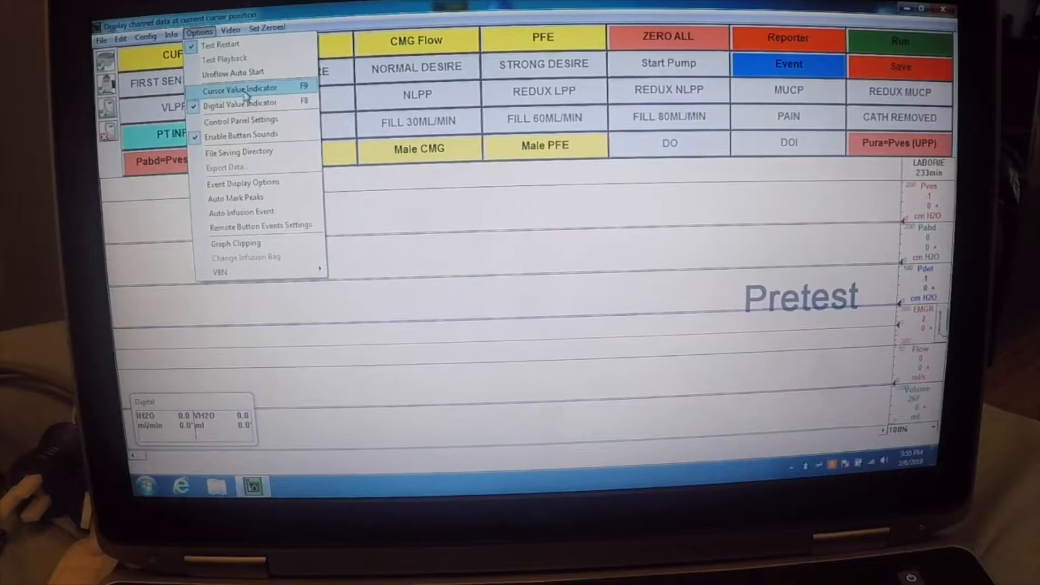
Switch the control panel to the Goby Urogyne button set via Control Panel Settings.
click(241, 120)
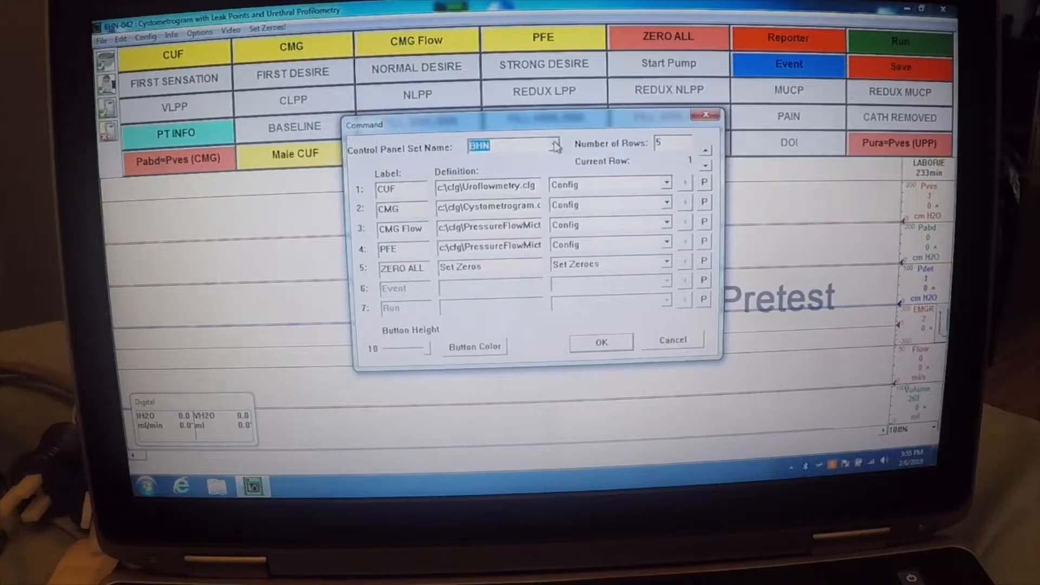
click(556, 145)
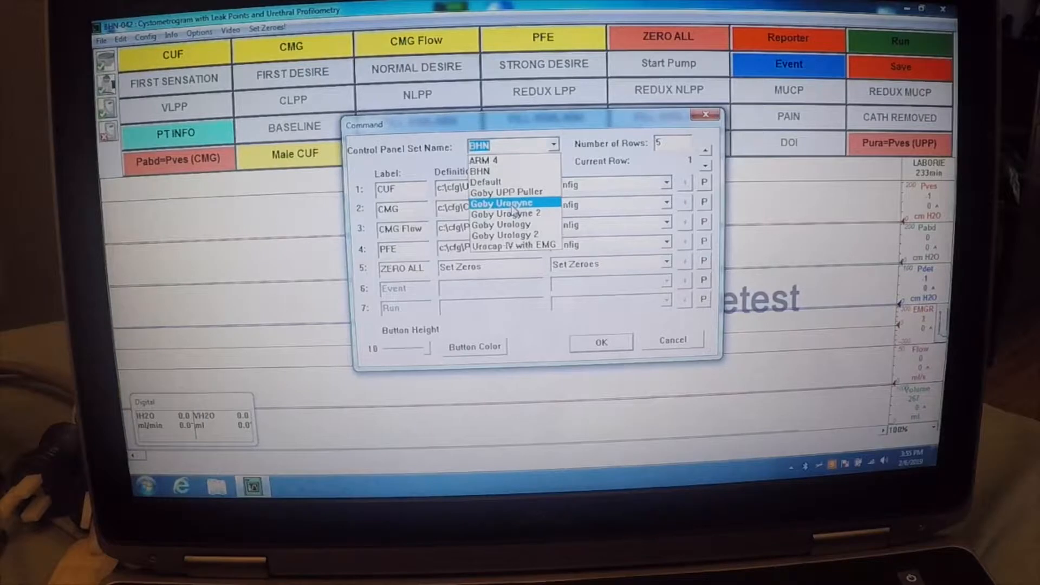
click(501, 203)
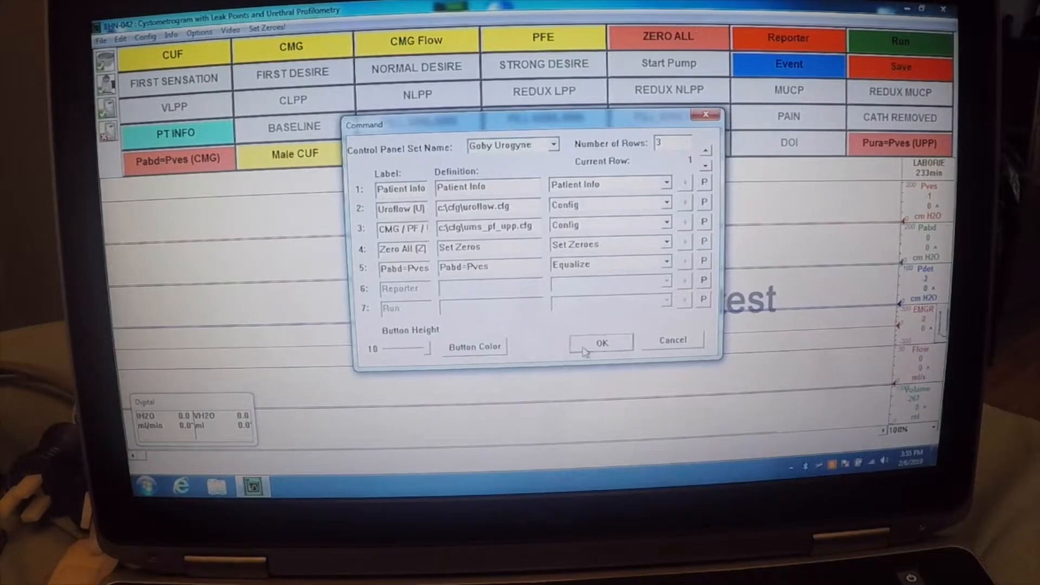
click(601, 343)
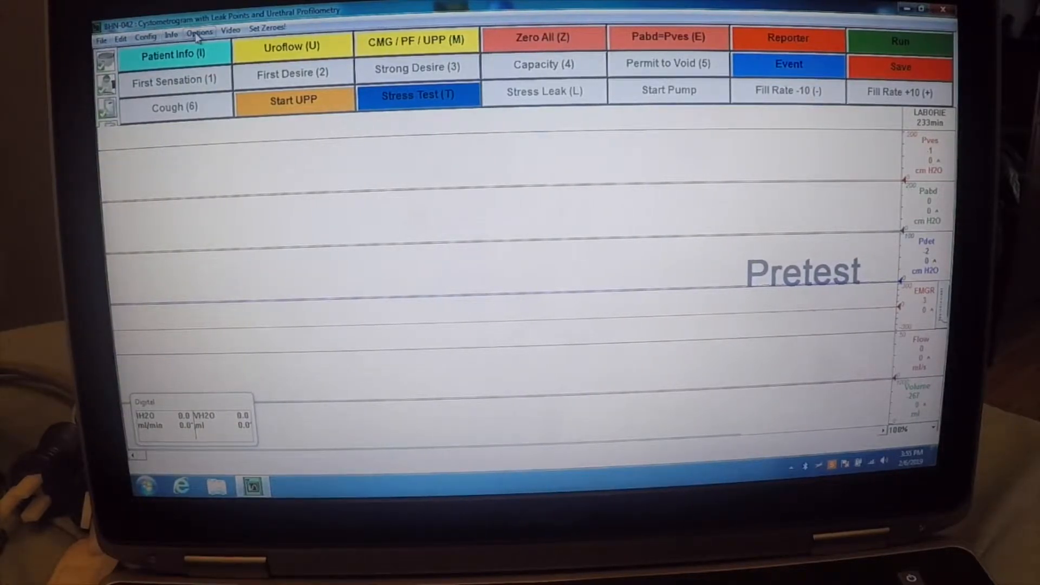
Return the control panel to the BHN button set via Control Panel Settings.
click(200, 32)
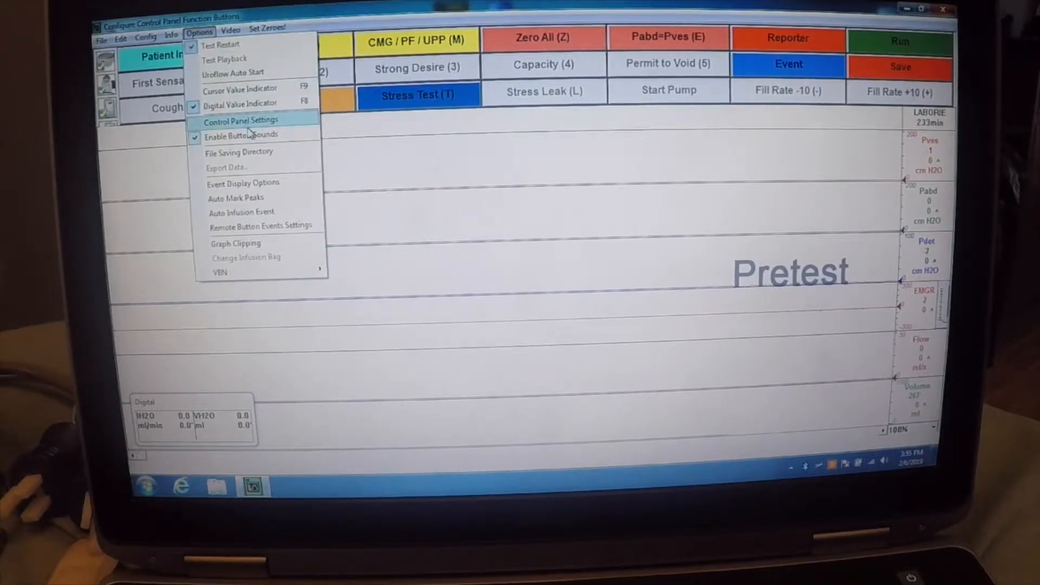
click(241, 120)
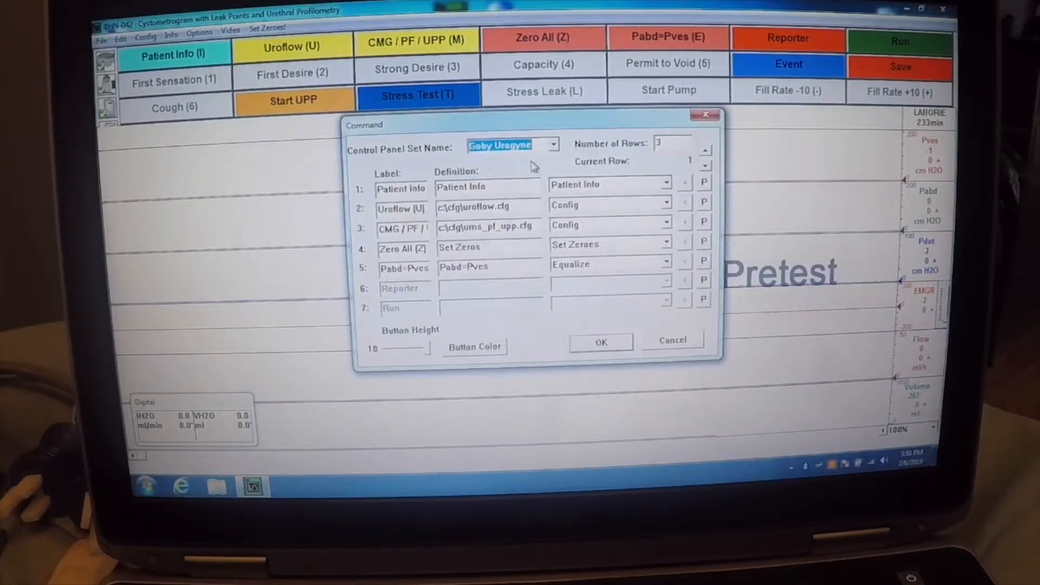
click(553, 145)
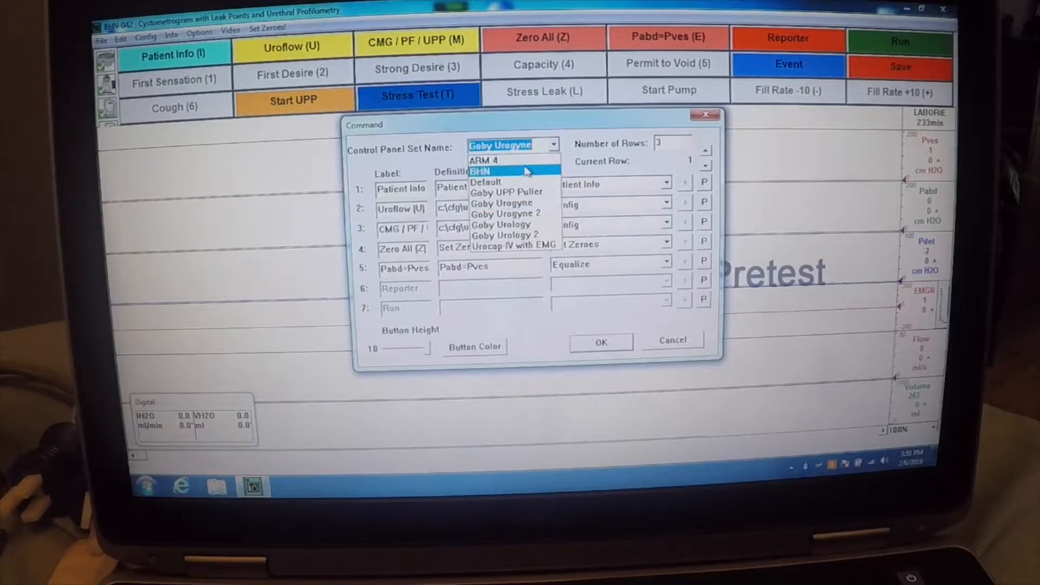
click(486, 172)
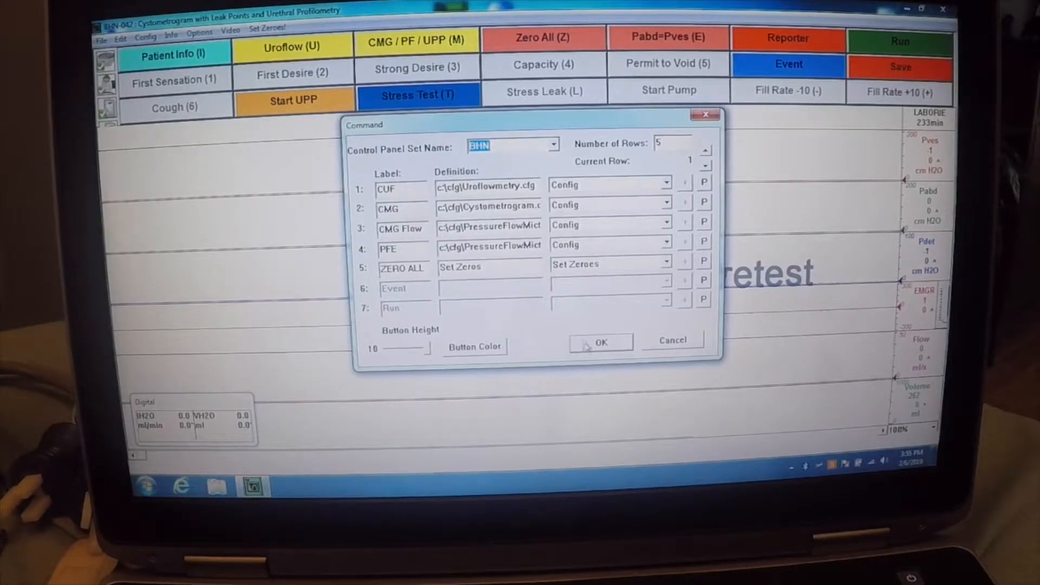
click(600, 343)
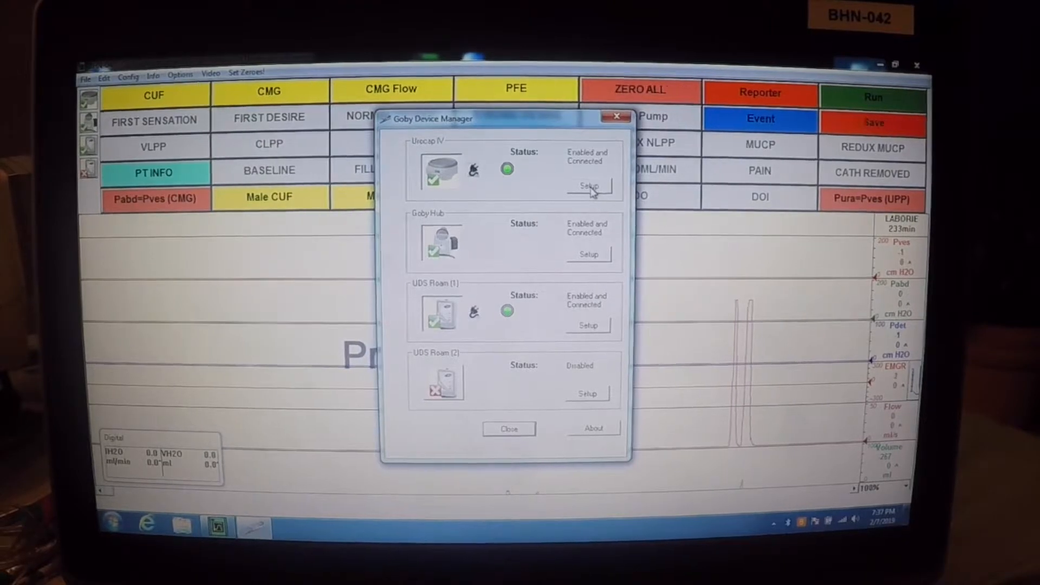
Show the Urocap IV setup details with firmware 2.1.8.0 and connected status.
click(587, 186)
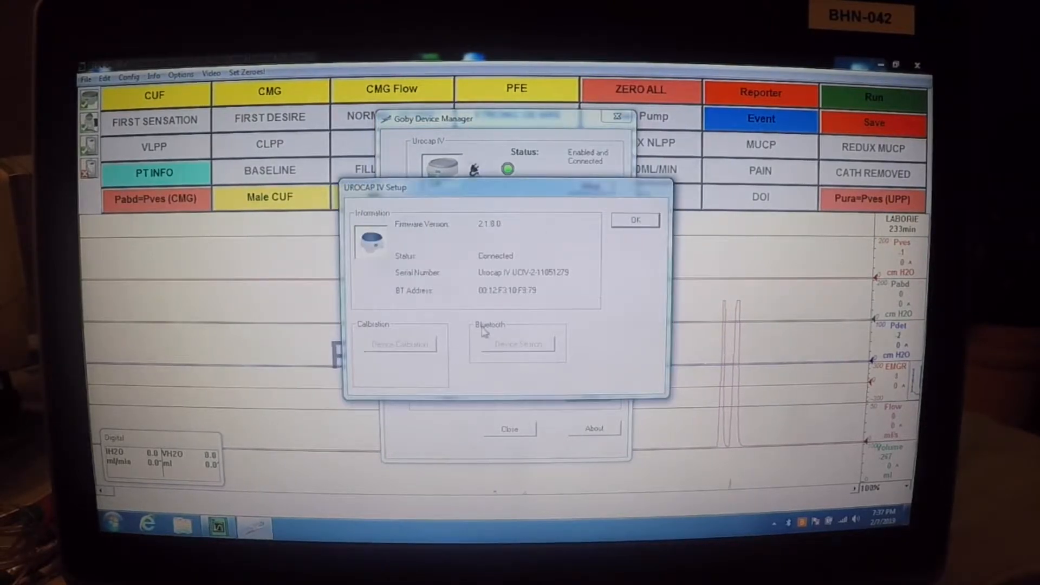
mouse_move(522, 372)
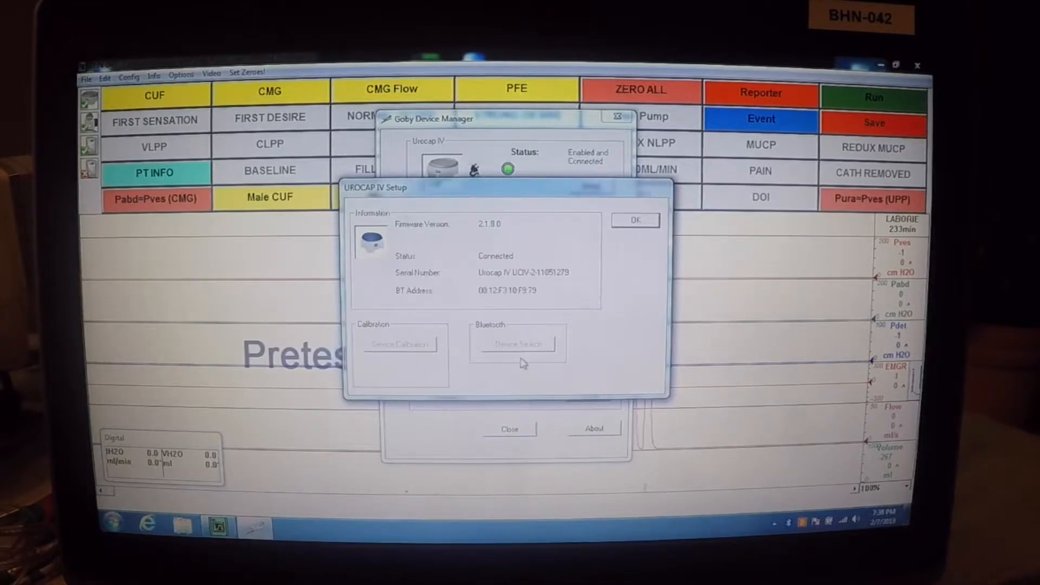
mouse_move(562, 334)
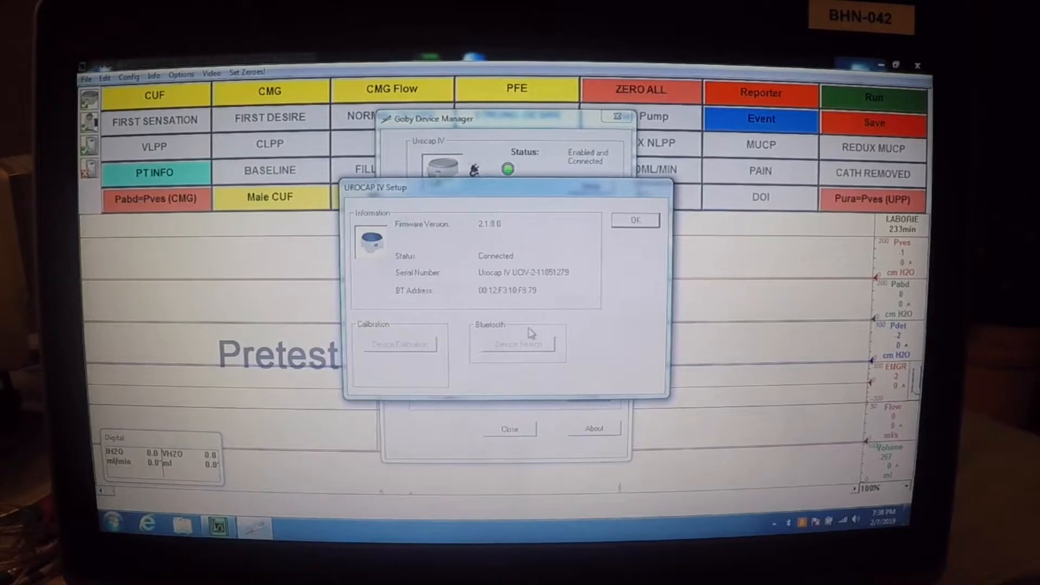
mouse_move(523, 315)
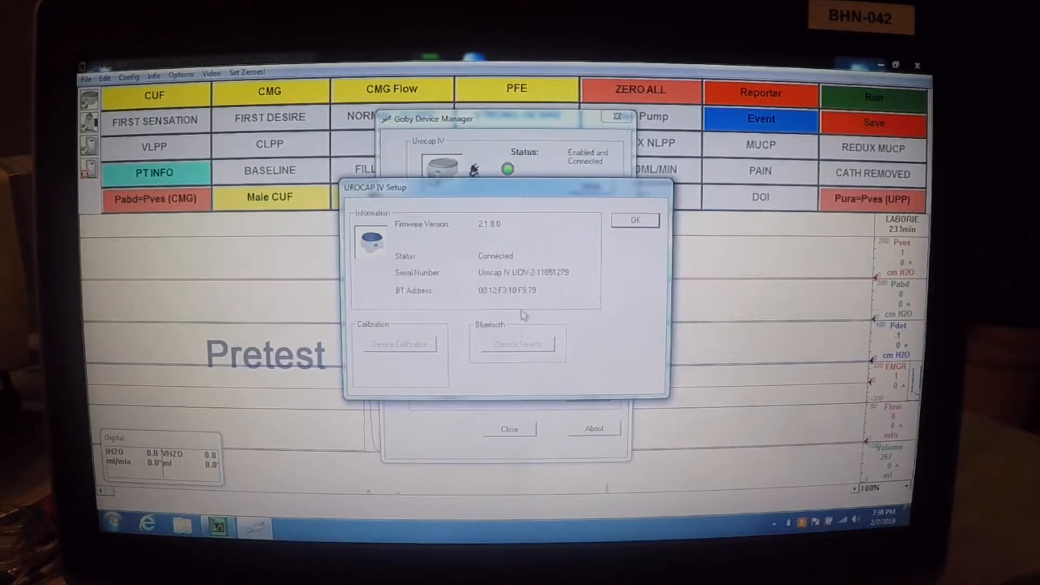